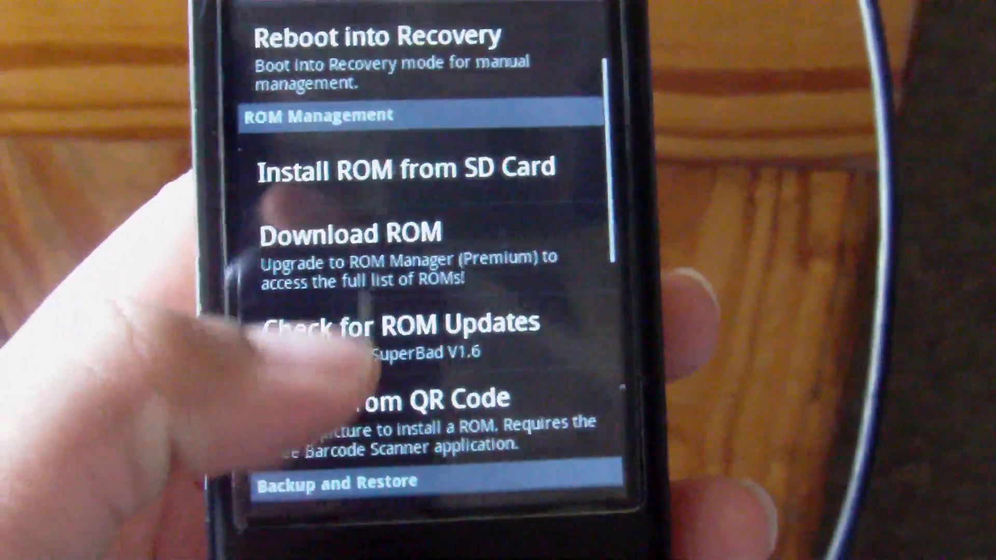
Scroll through ROM Manager to Install ROM from SD Card and browse the SD card folders
{"action": "scroll", "scroll_direction": "down", "scroll_amount": 3}
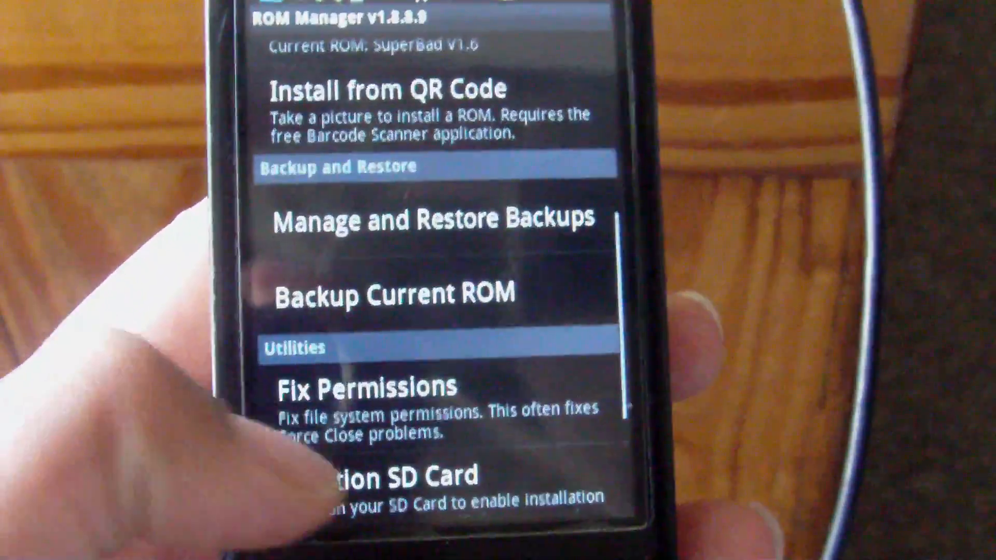
{"action": "scroll", "scroll_direction": "down", "scroll_amount": 3}
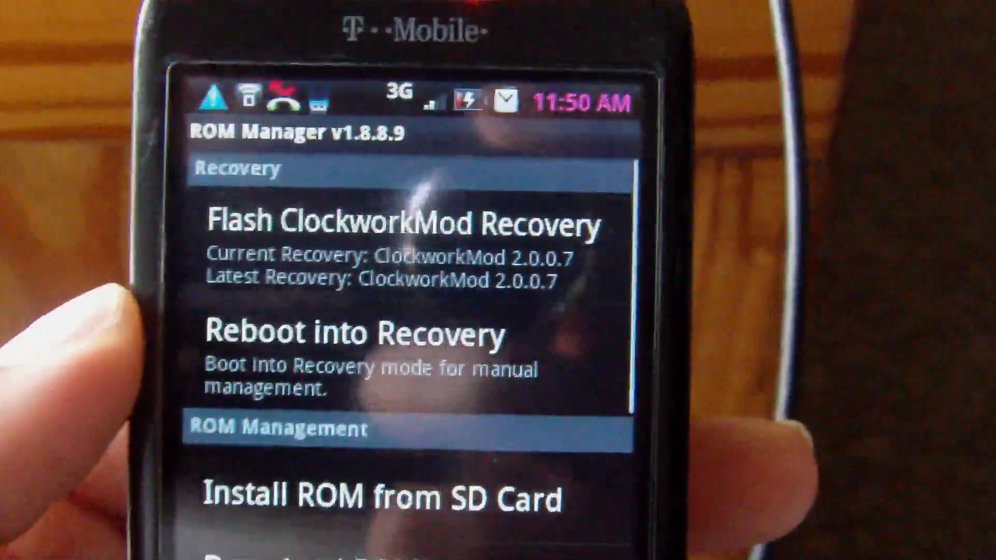
{"action": "scroll", "scroll_direction": "down", "scroll_amount": 3}
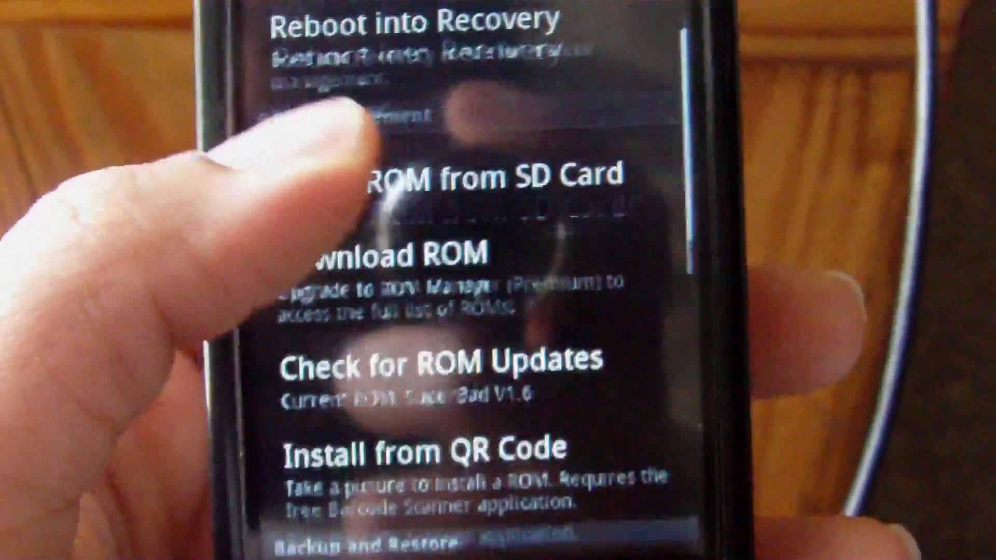
{"action": "scroll", "scroll_direction": "down", "scroll_amount": 3}
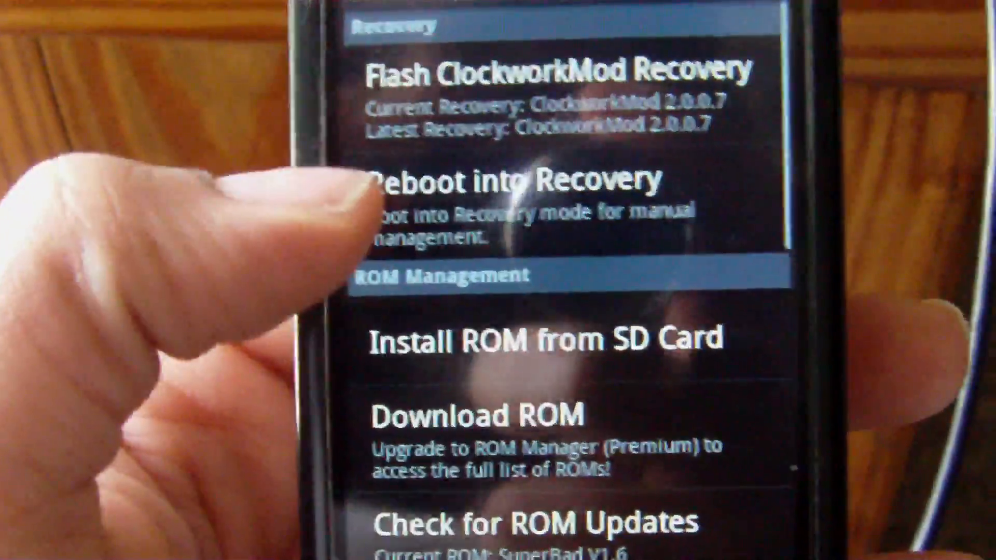
{"action": "scroll", "scroll_direction": "down", "scroll_amount": 3}
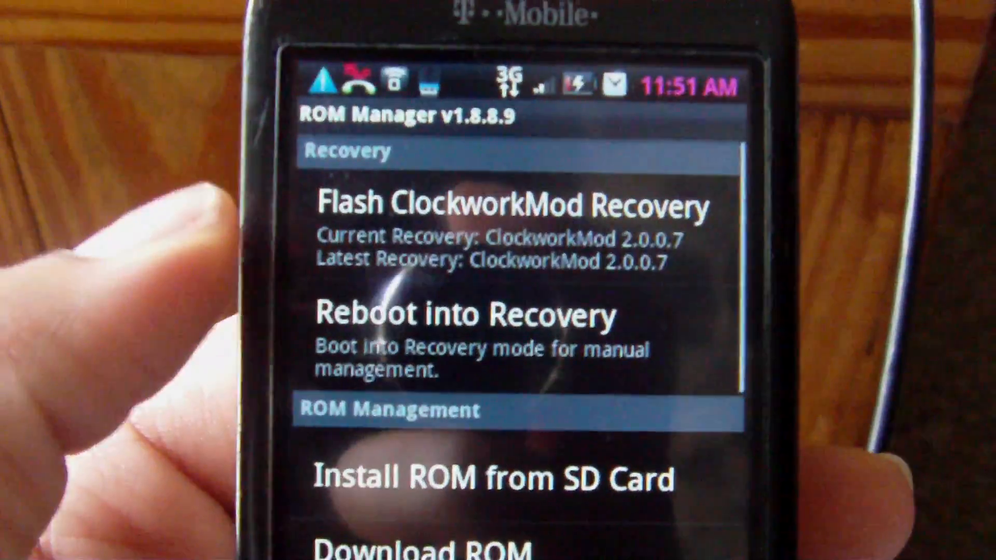
{"action": "scroll", "scroll_direction": "down", "scroll_amount": 3}
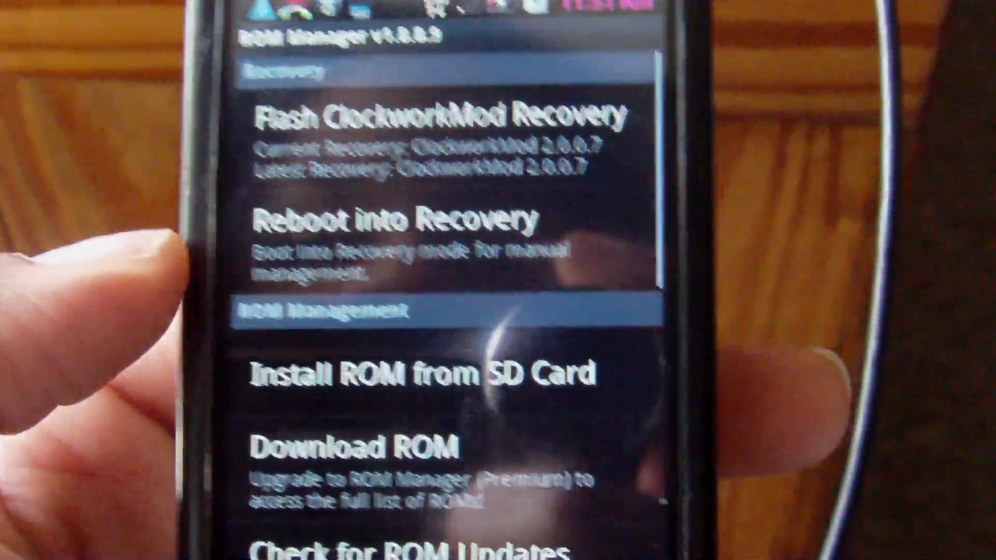
{"action": "scroll", "scroll_direction": "down", "scroll_amount": 3}
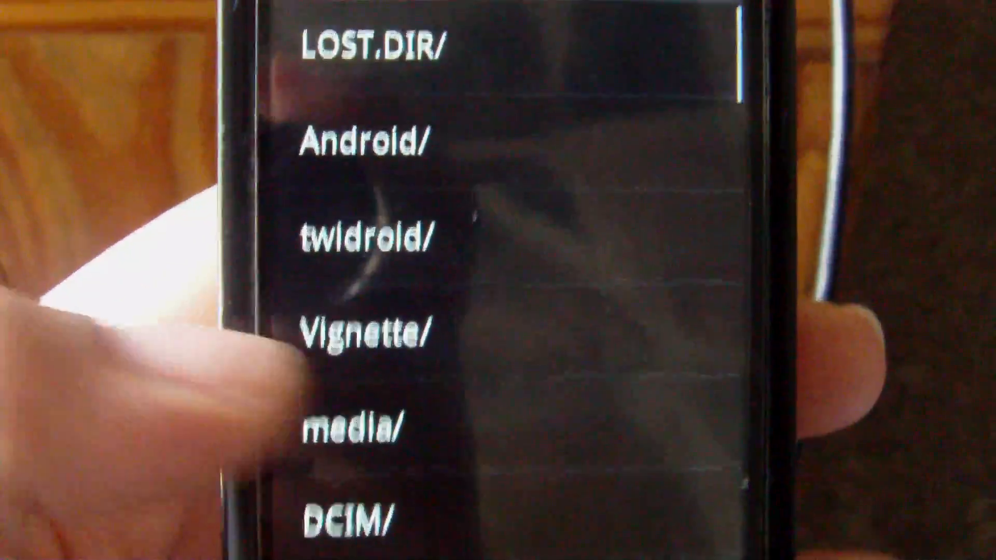
Review the ROM Pre-Installation backup and wipe checkboxes, then cancel the install
{"action": "scroll", "scroll_direction": "down", "scroll_amount": 3}
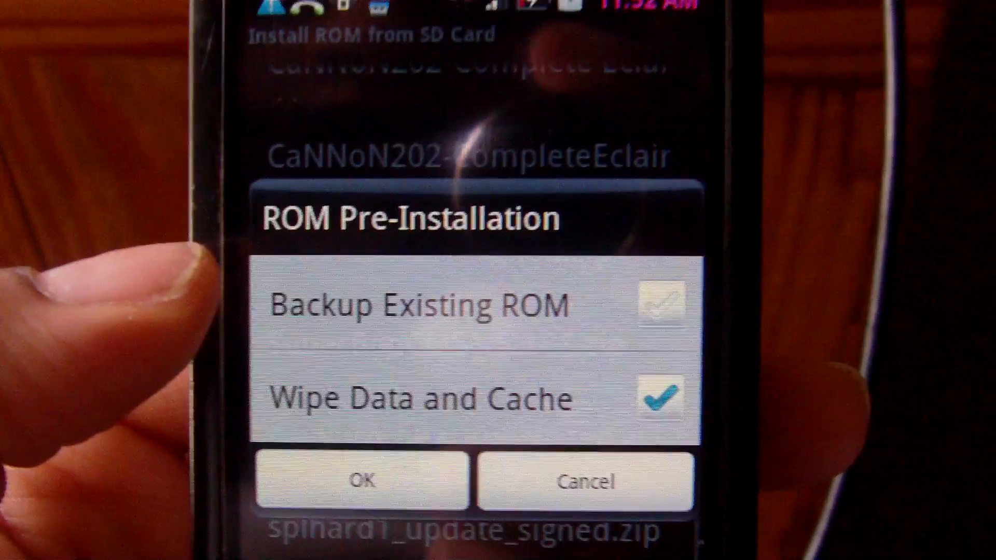
{"action": "left_click", "coordinate": [660, 302]}
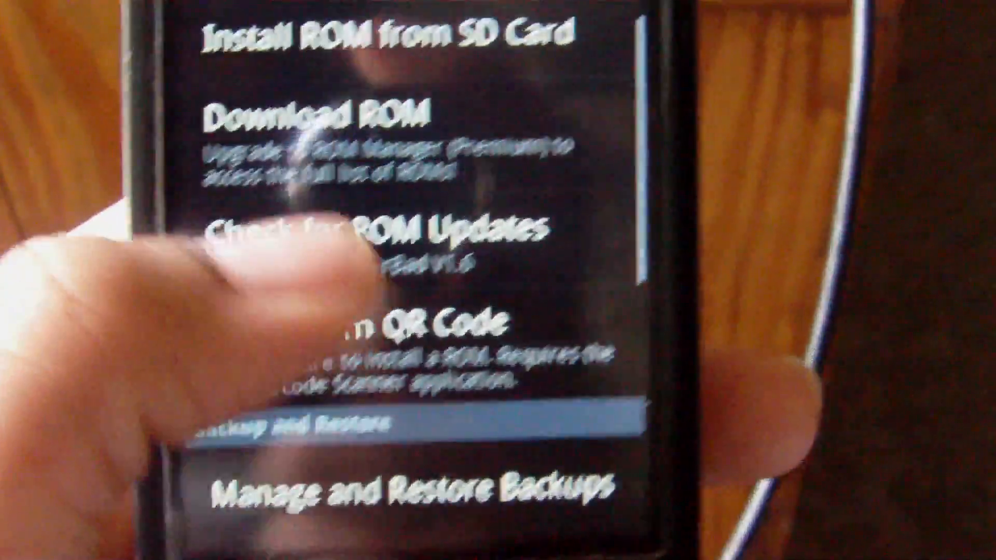
{"action": "scroll", "scroll_direction": "down", "scroll_amount": 3}
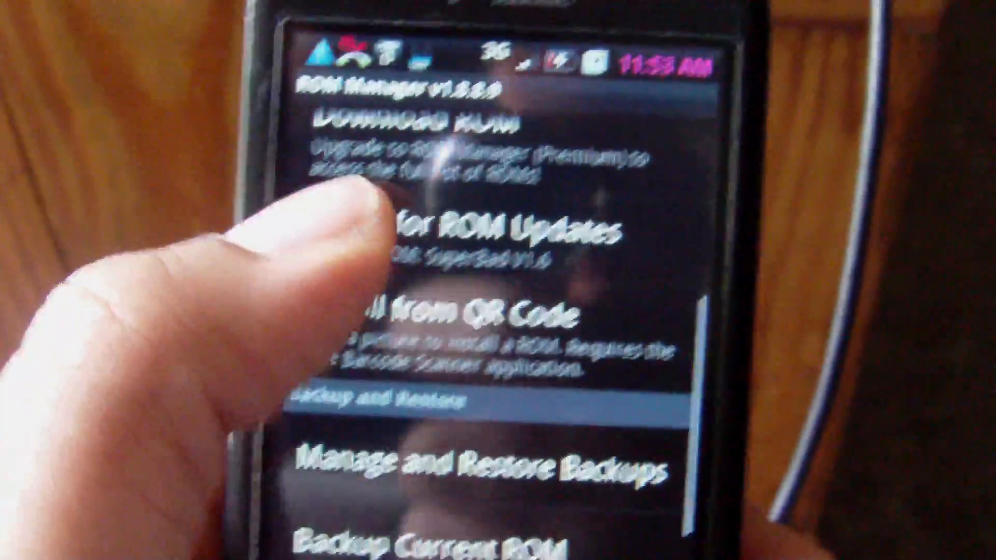
{"action": "scroll", "scroll_direction": "down", "scroll_amount": 3}
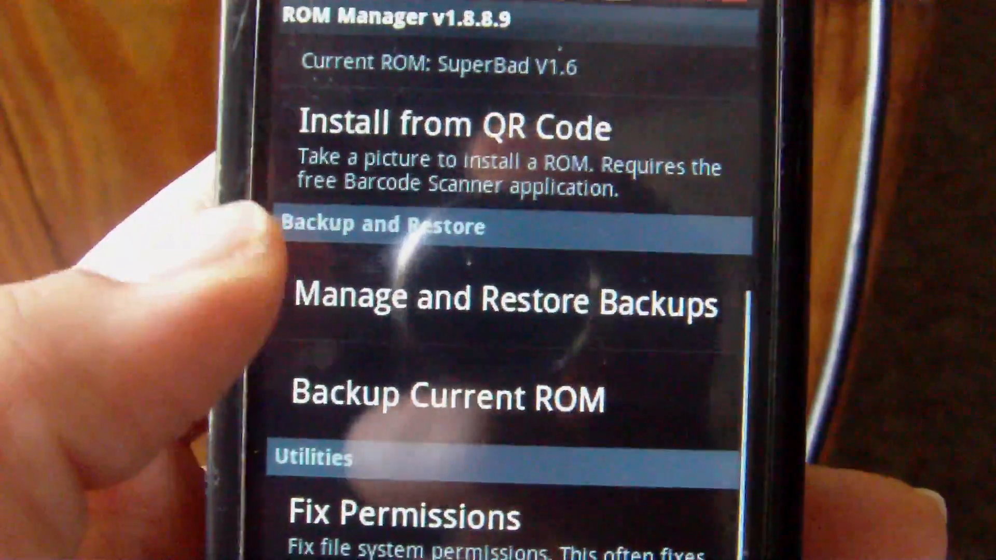
{"action": "left_click", "coordinate": [444, 394]}
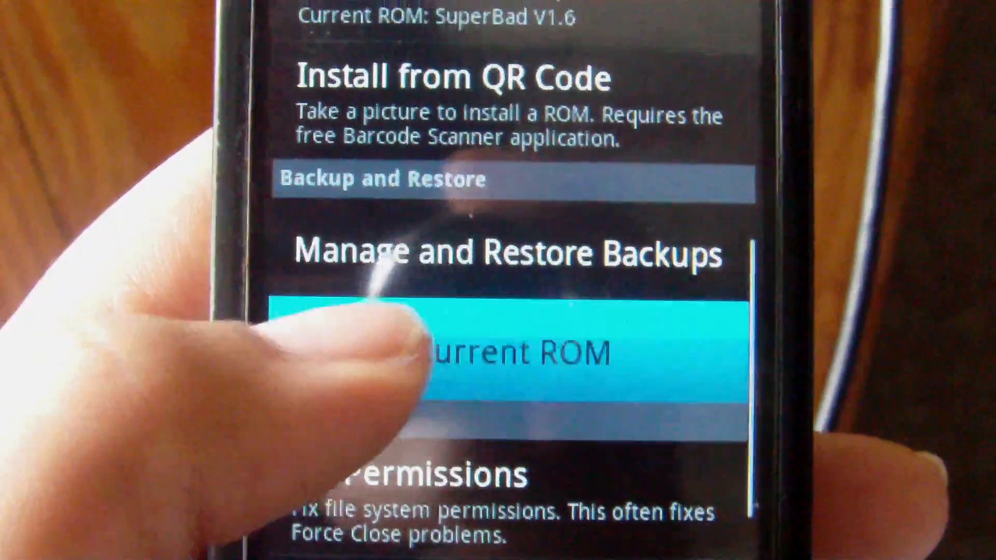
{"action": "left_click", "coordinate": [508, 352]}
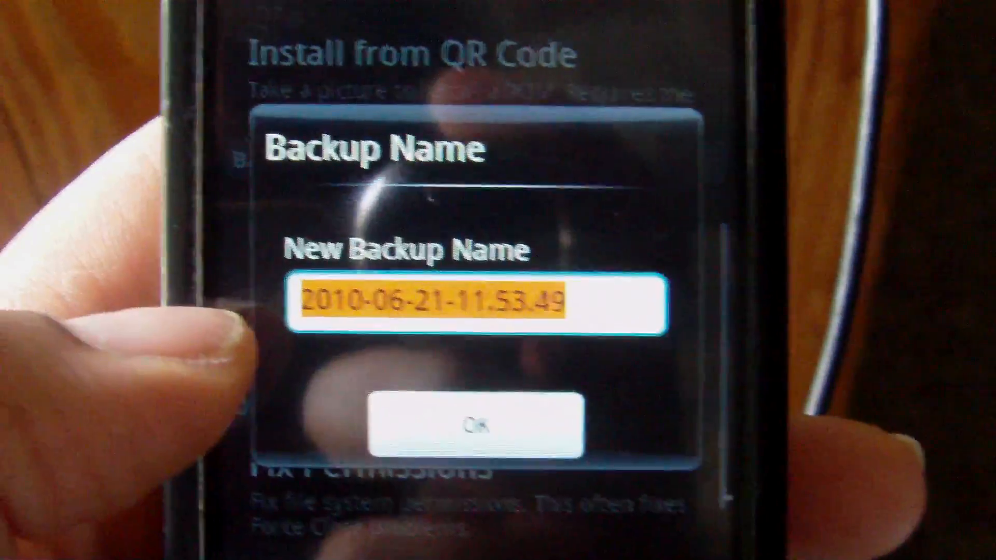
{"action": "left_click", "coordinate": [479, 424]}
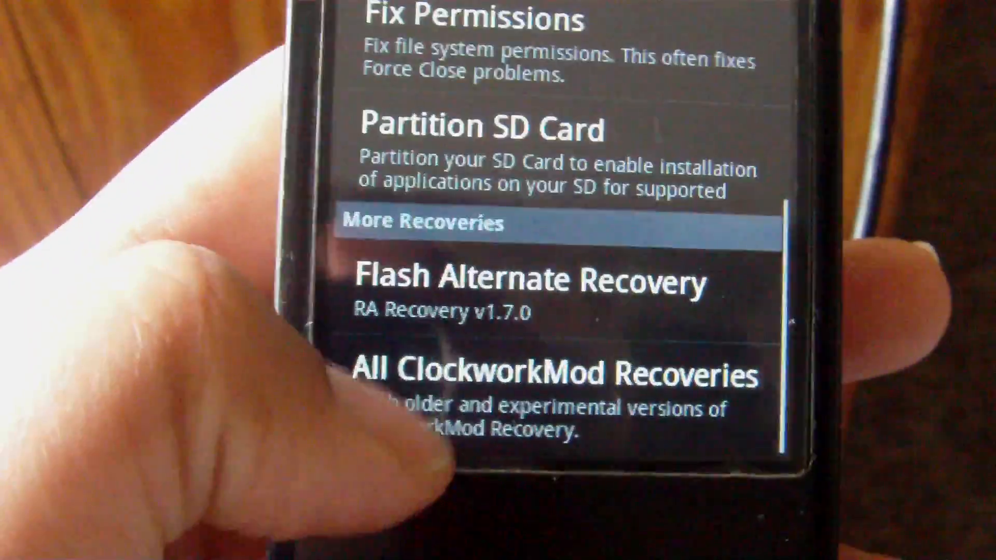
{"action": "left_click", "coordinate": [553, 373]}
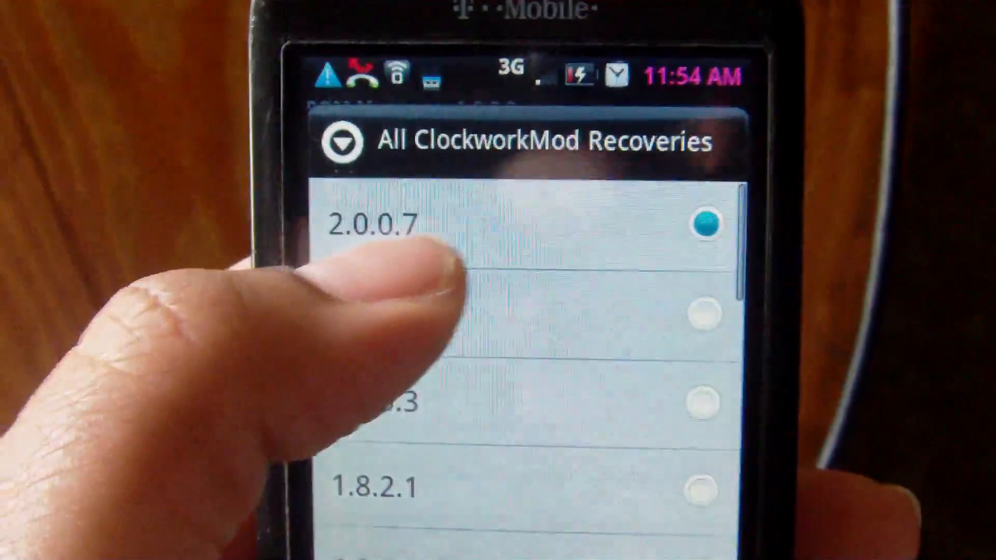
{"action": "scroll", "scroll_direction": "down", "scroll_amount": 3}
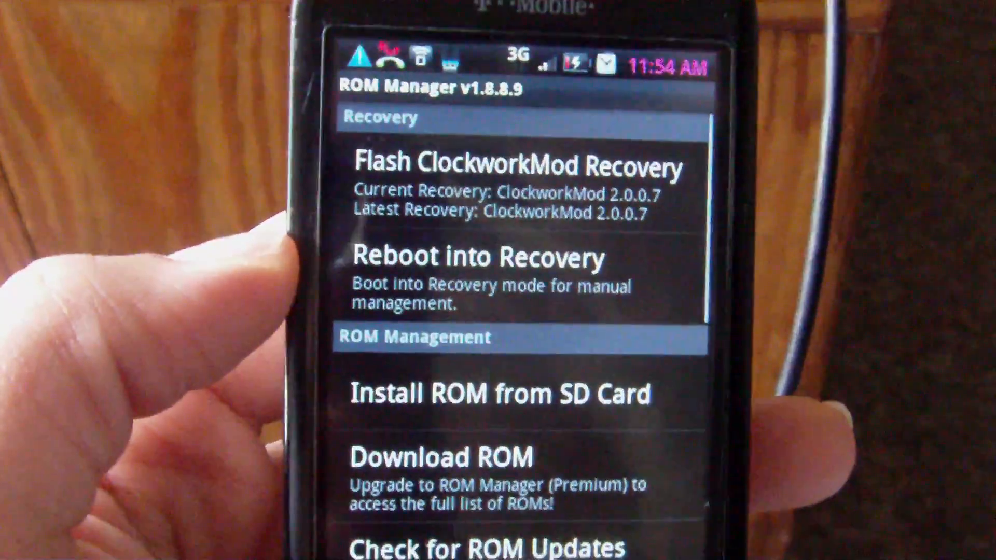
{"action": "scroll", "scroll_direction": "down", "scroll_amount": 3}
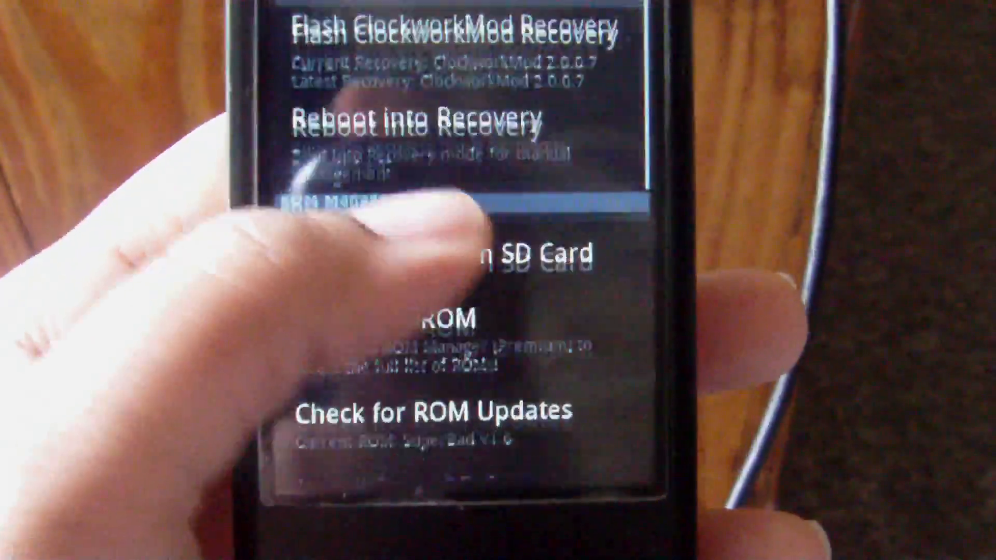
{"action": "scroll", "scroll_direction": "down", "scroll_amount": 3}
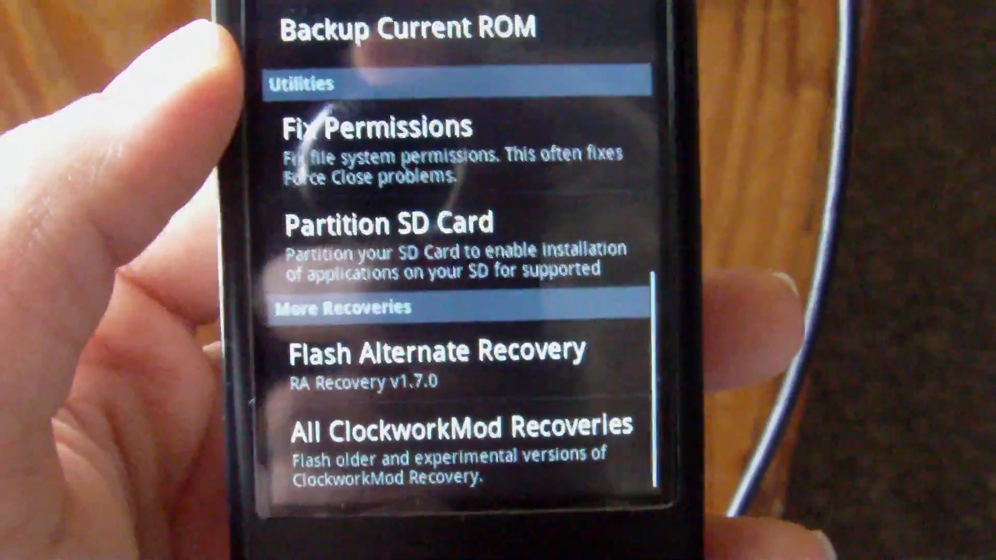